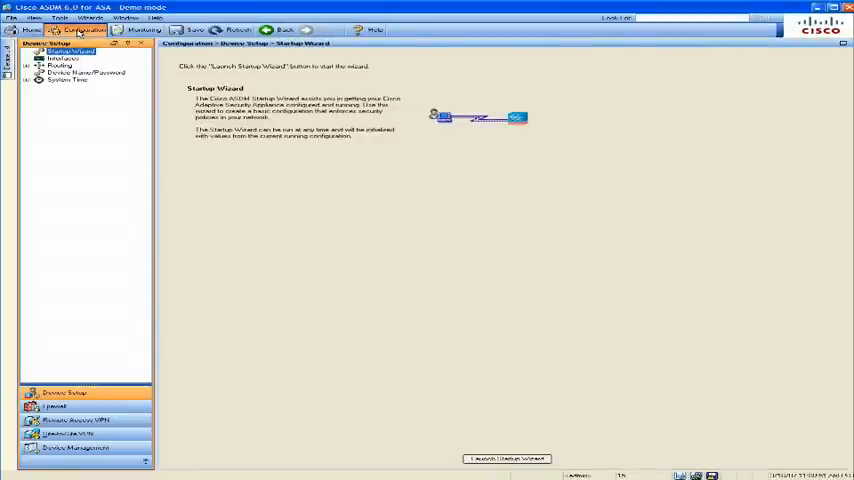
Launch the CSC Setup Wizard from Trend Micro Content Security configuration
{"action": "left_click", "coordinate": [507, 459]}
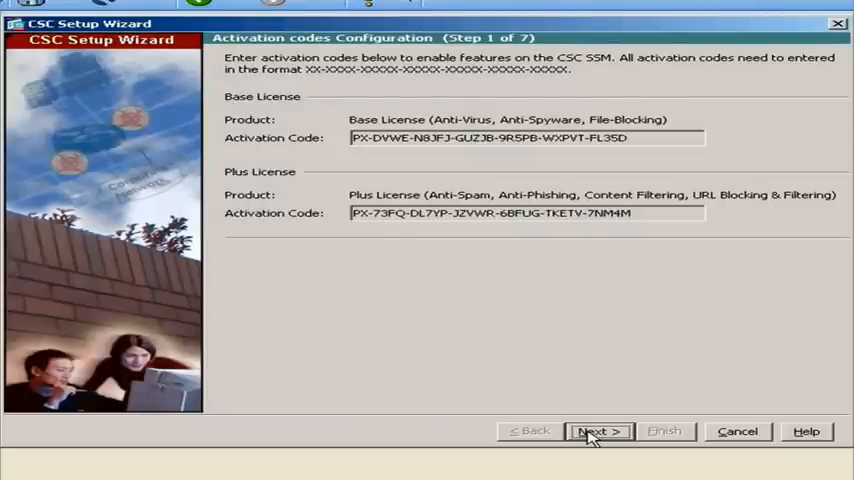
Accept the activation codes, IP settings and host/notification settings to reach step 4
{"action": "left_click", "coordinate": [597, 431]}
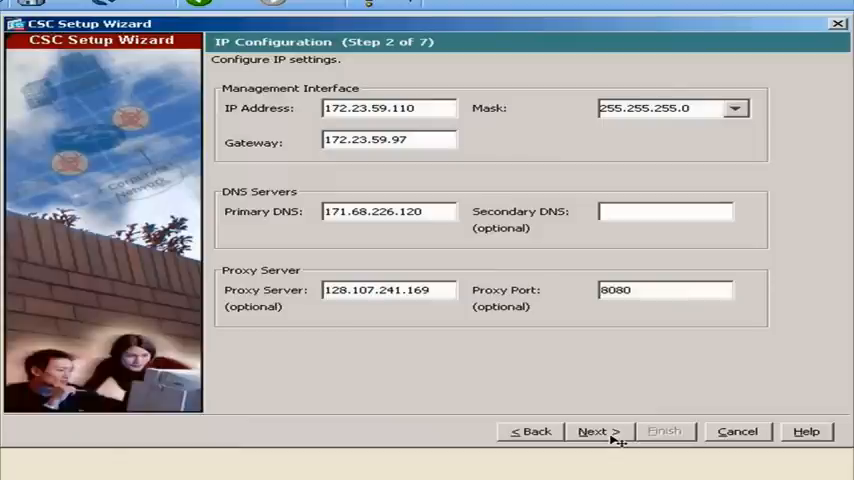
{"action": "left_click", "coordinate": [598, 431]}
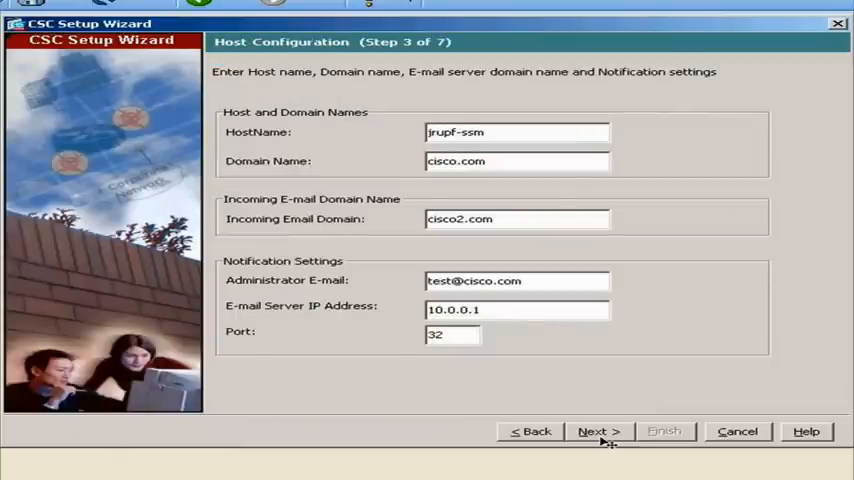
{"action": "left_click", "coordinate": [599, 431]}
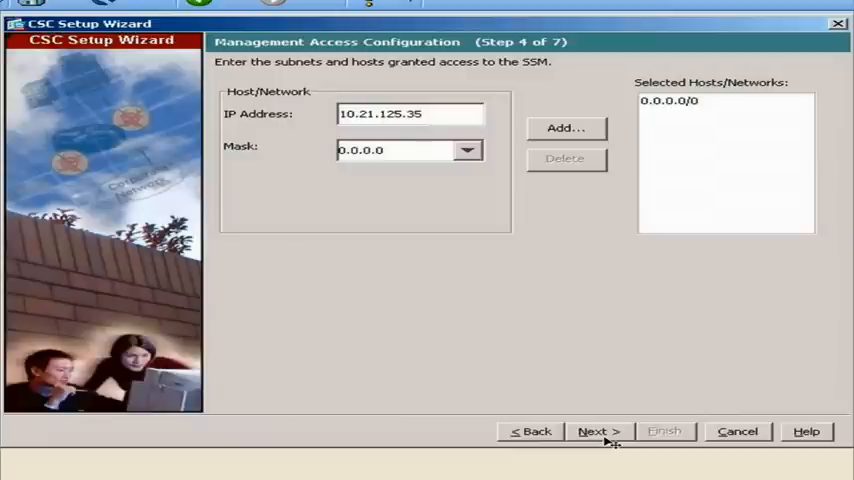
Accept the management access hosts and leave the password unchanged
{"action": "left_click", "coordinate": [598, 431]}
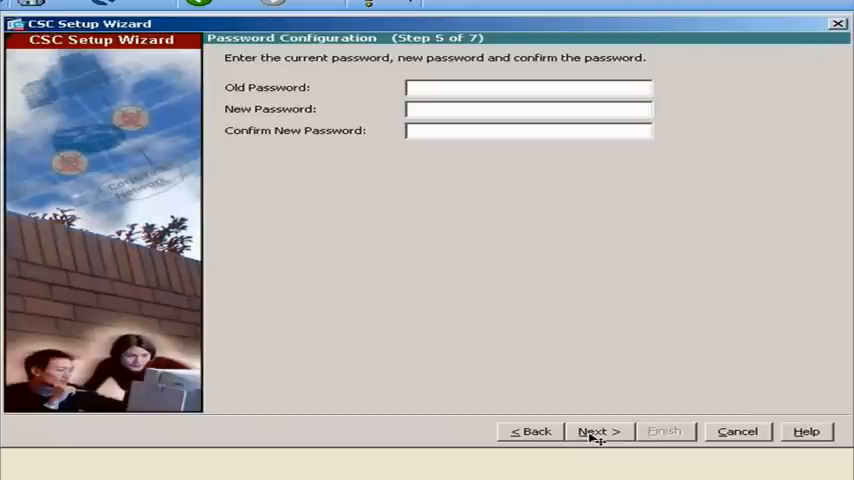
{"action": "left_click", "coordinate": [599, 431]}
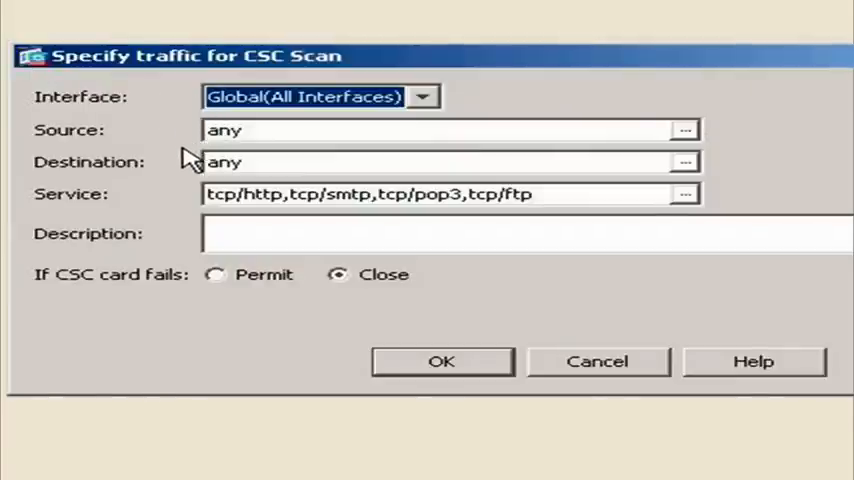
{"action": "mouse_move", "coordinate": [195, 222]}
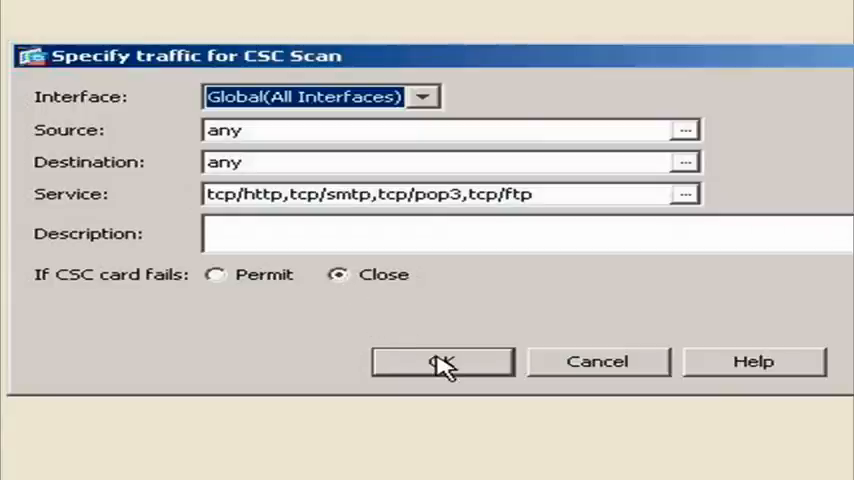
Confirm scanning of HTTP/SMTP/POP3/FTP traffic globally from any source to any destination
{"action": "left_click", "coordinate": [442, 361]}
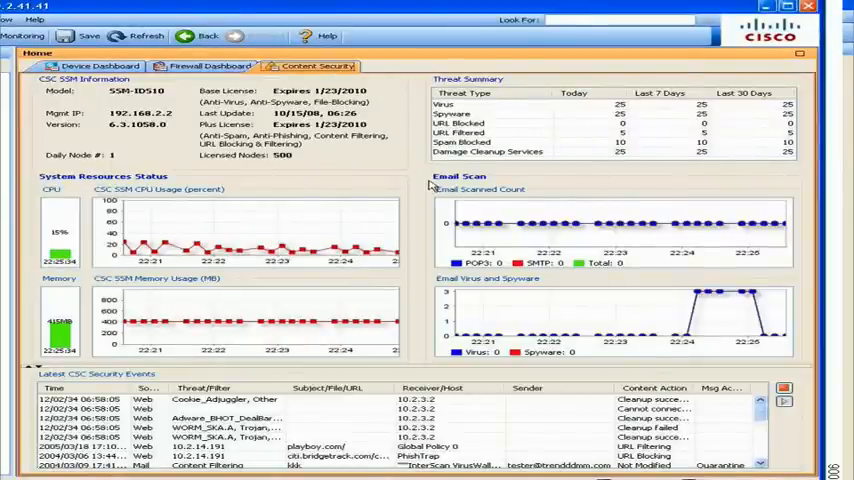
{"action": "mouse_move", "coordinate": [432, 282]}
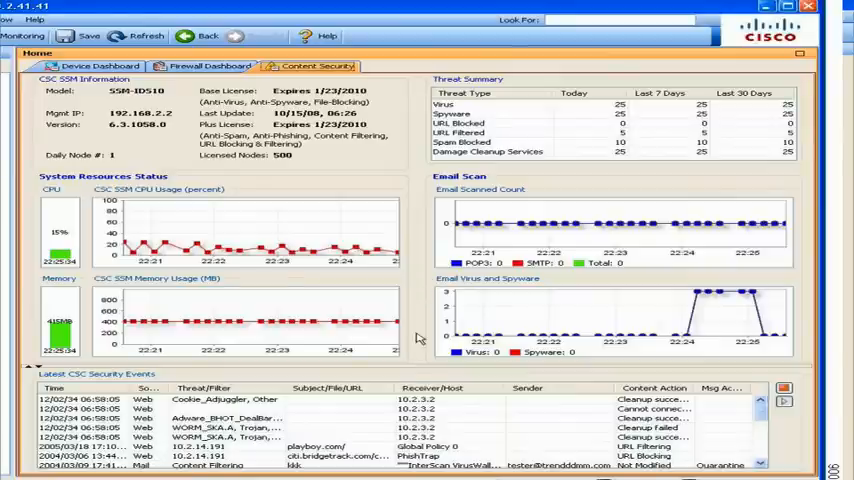
{"action": "mouse_move", "coordinate": [28, 378]}
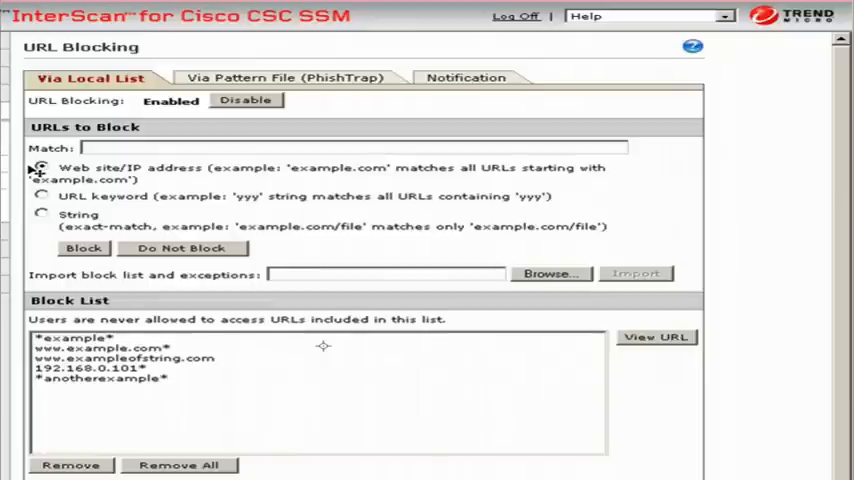
Bring up URL Blocking and its Via Local List block list in InterScan
{"action": "left_click", "coordinate": [43, 166]}
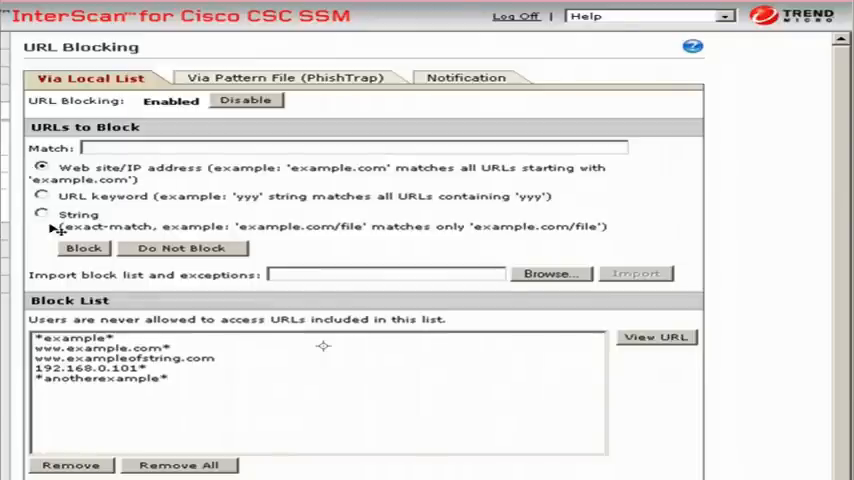